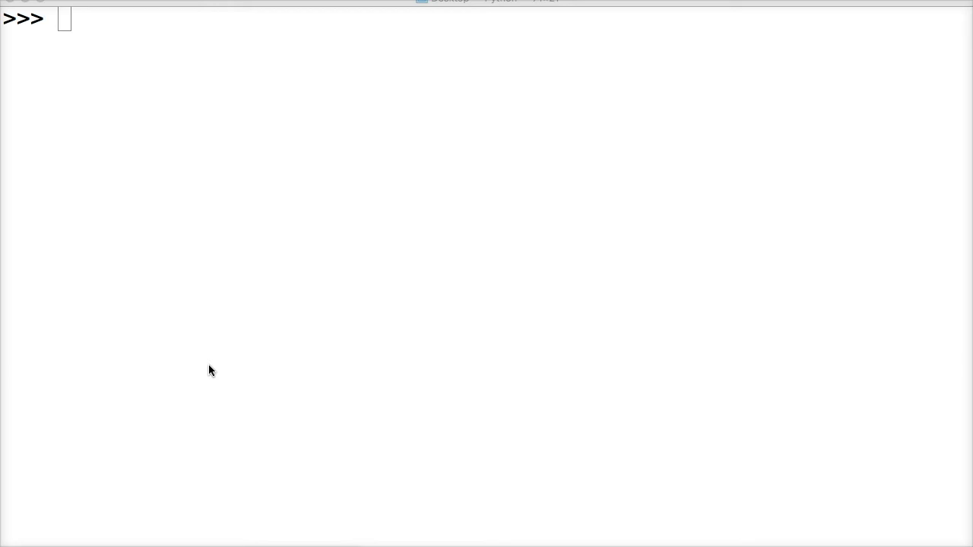
Enter the variable name a at the >>> prompt to begin an assignment
type("a")
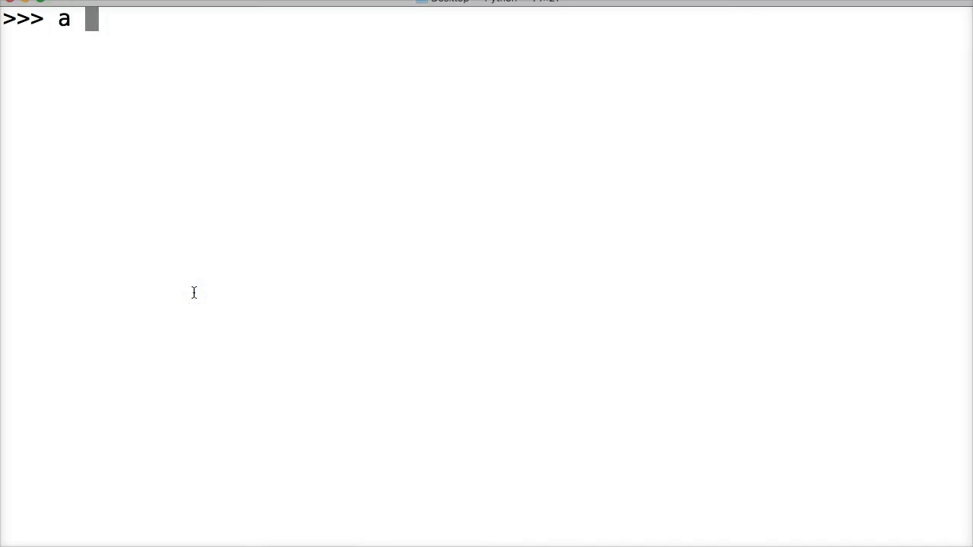
Assign a = '1' and check a.isalnum(), which returns True
type("= '1")
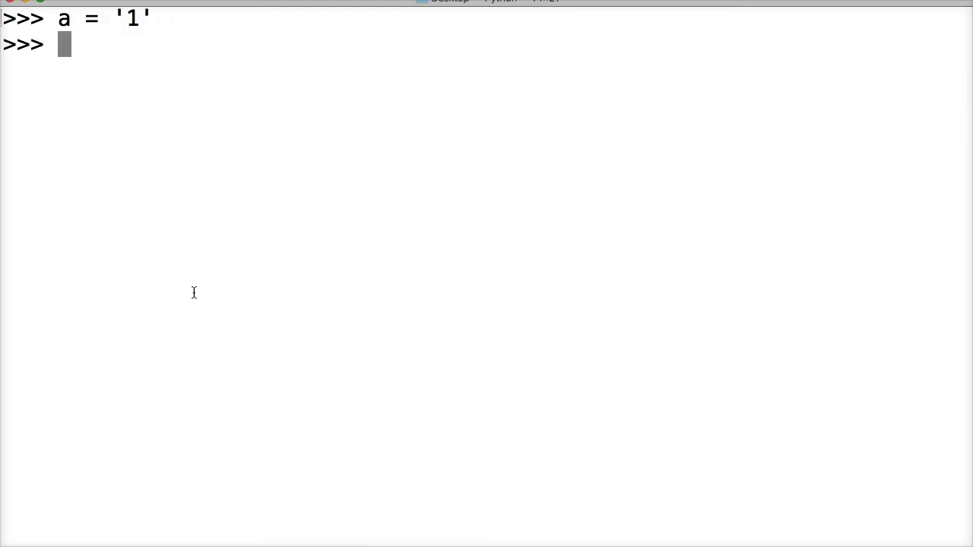
type("a.")
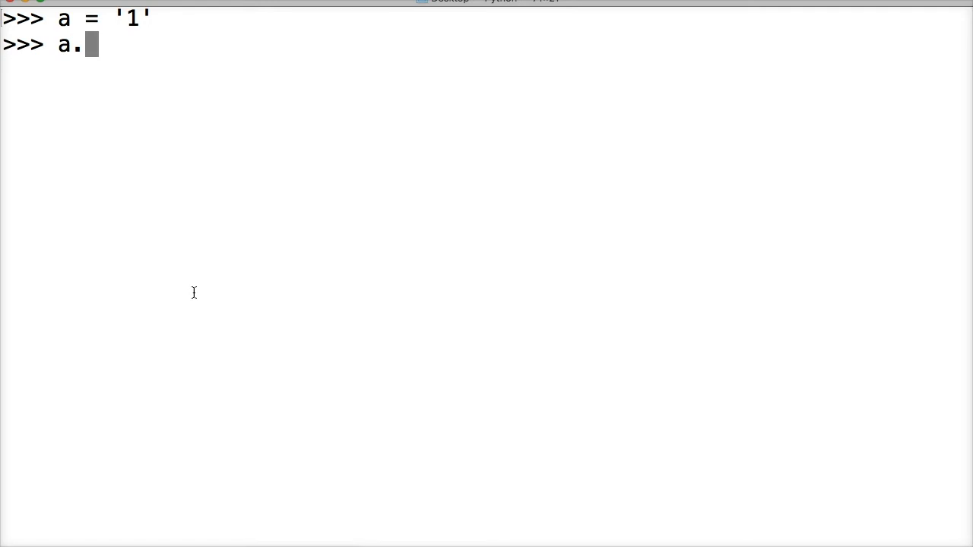
type("isalnum")
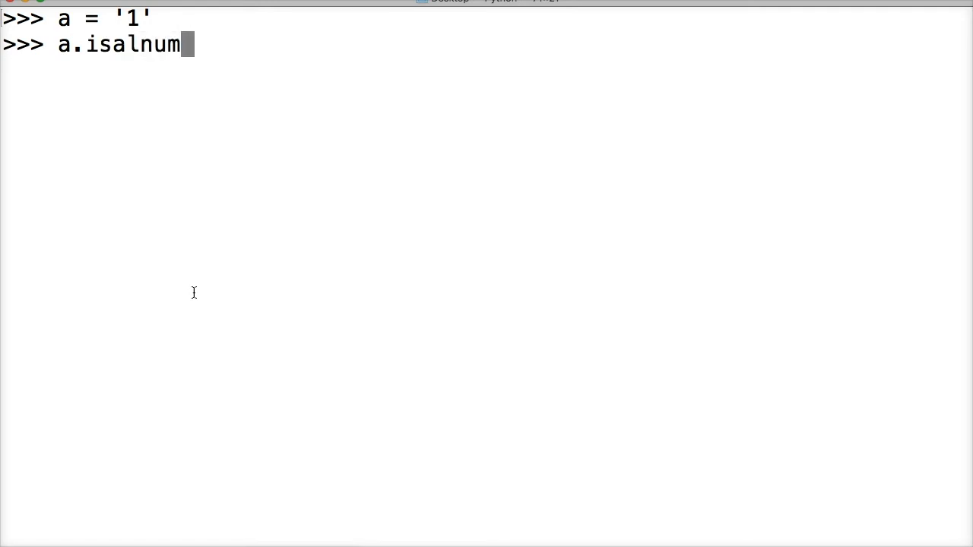
type("()")
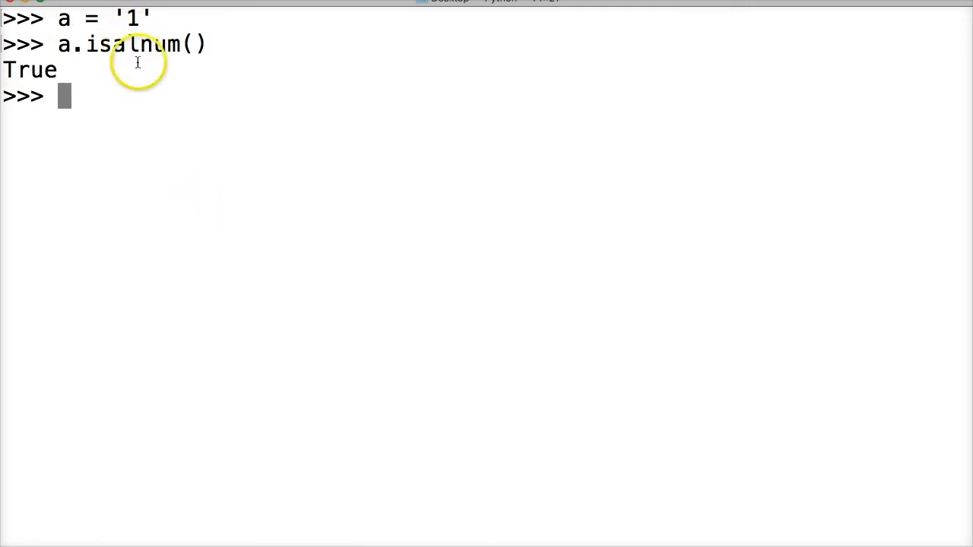
Assign b = '1a' and check b.isalnum(), which returns True
type("b =")
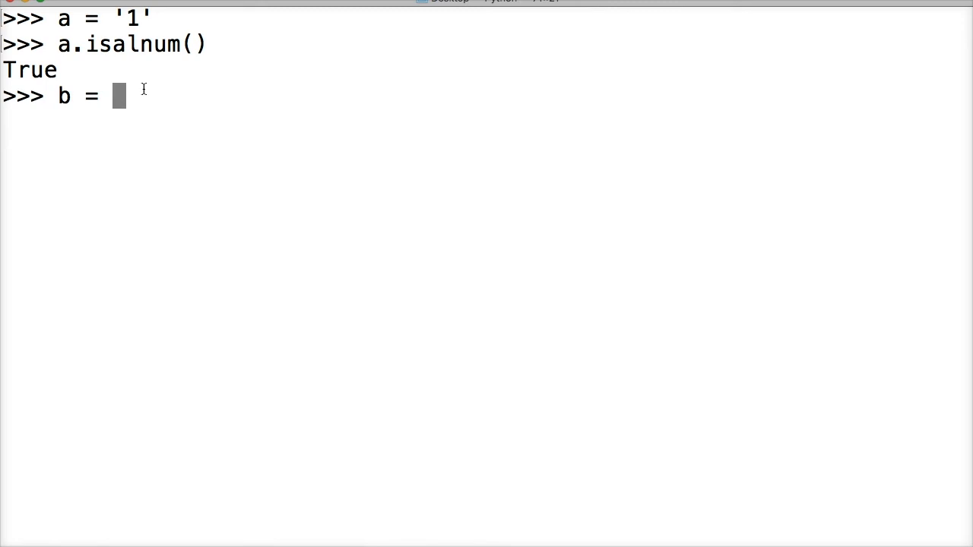
type("'")
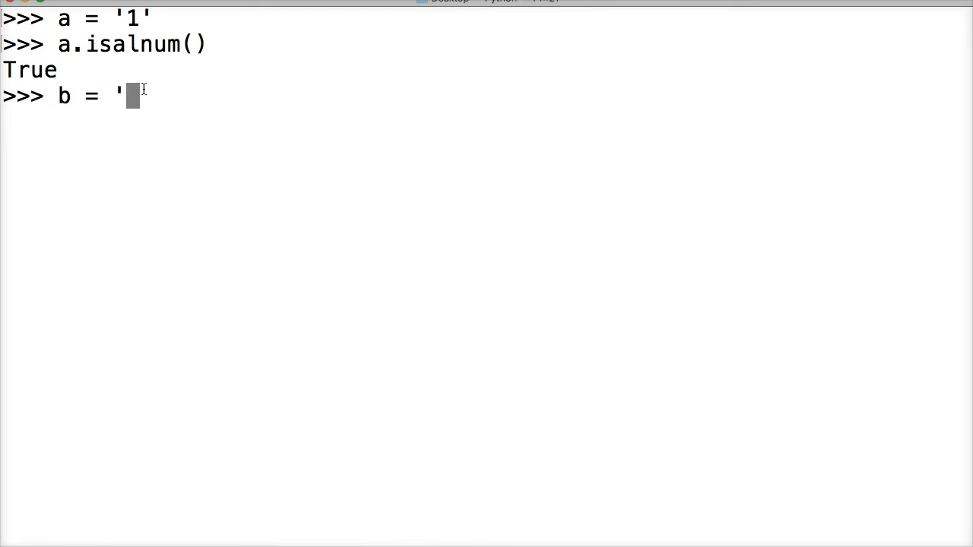
type("1a'")
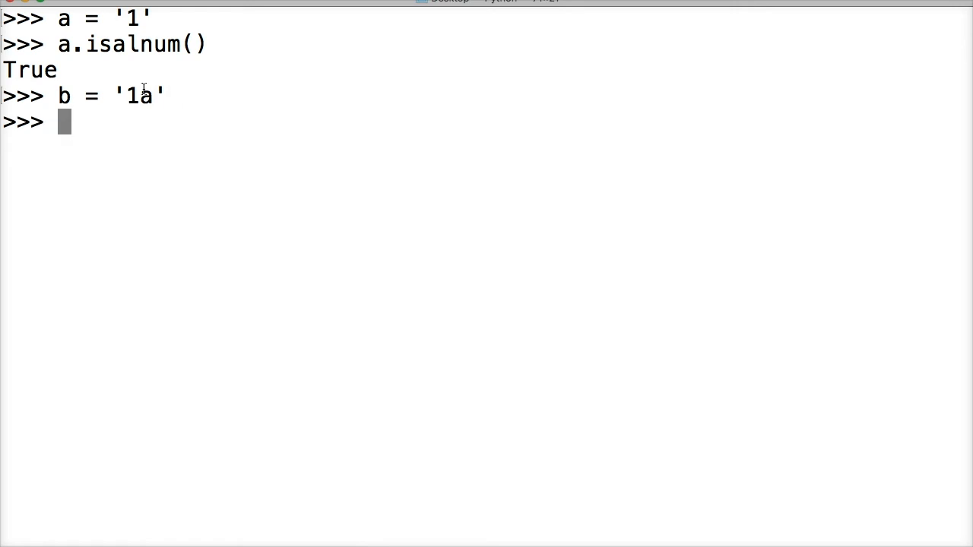
type("b.")
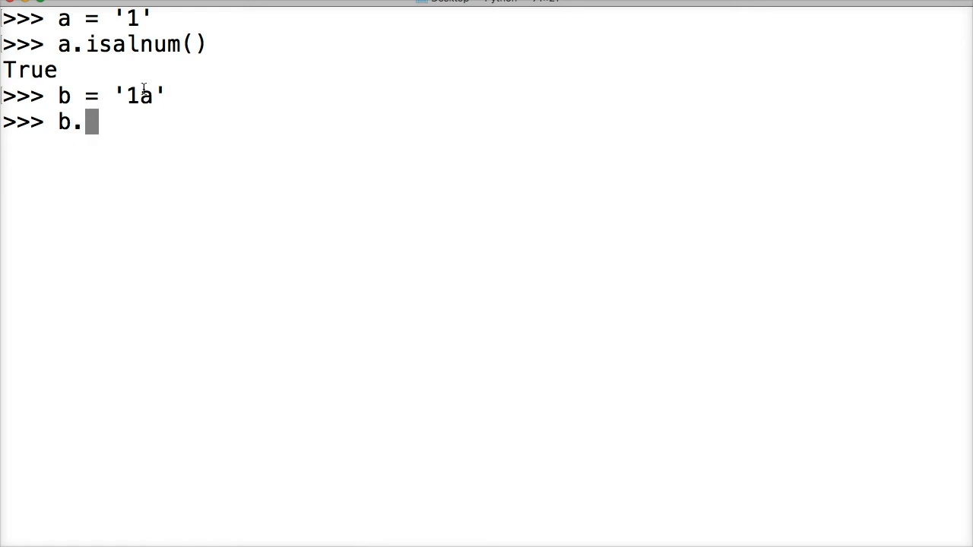
type("isalnum(")
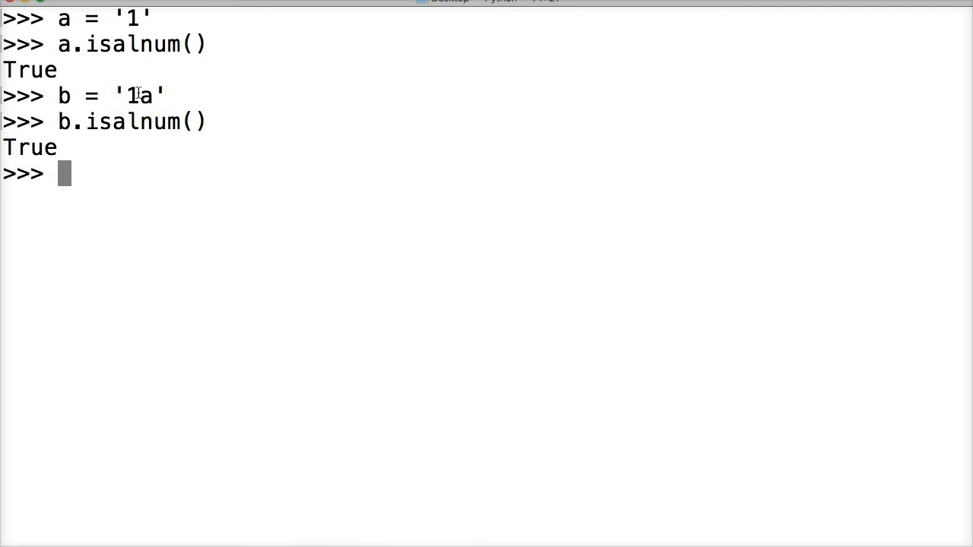
Assign c = '1a!' and run c.isalnum(), which returns False
type("c")
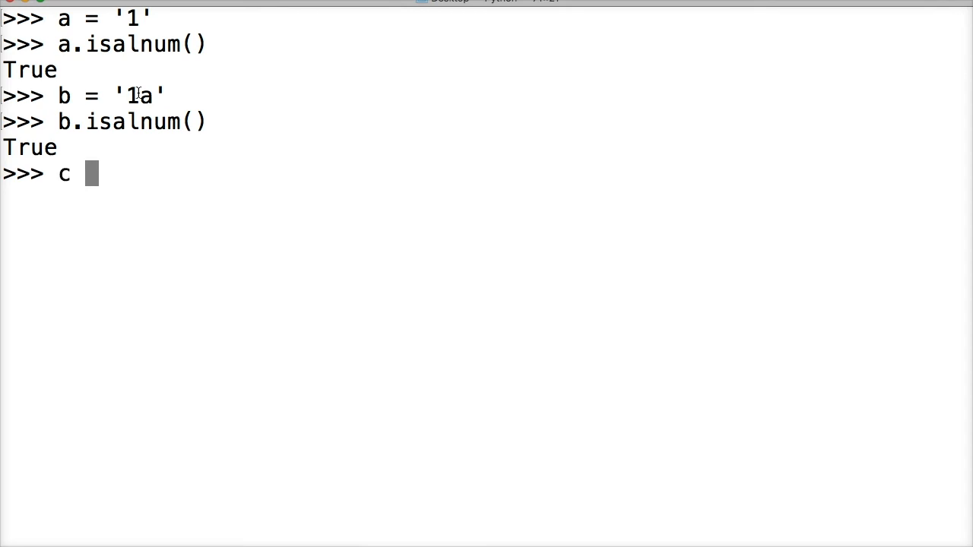
type("= '")
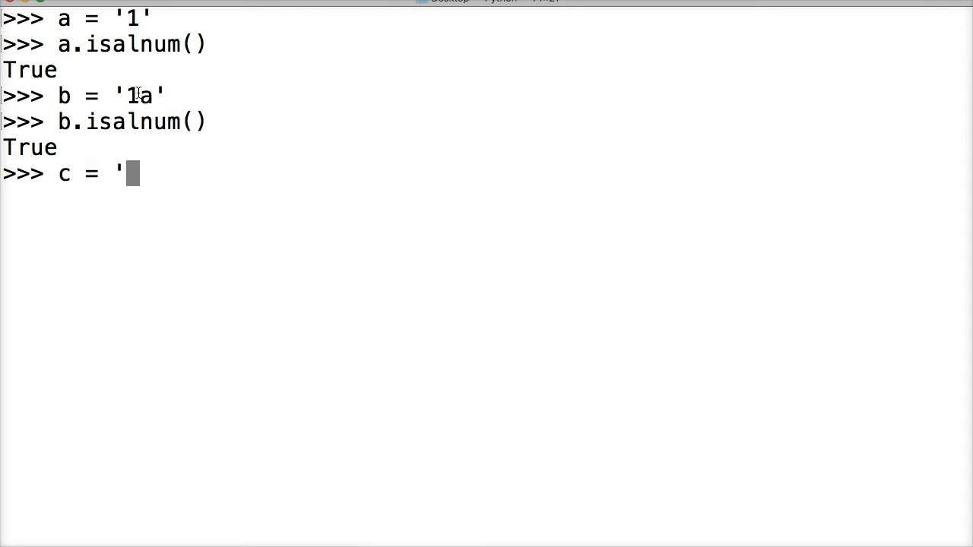
type("1")
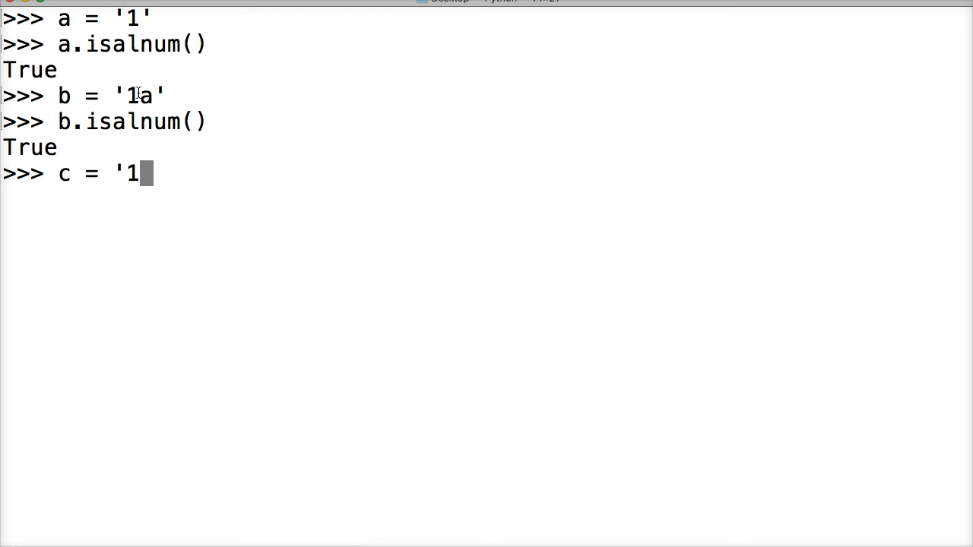
type("a!")
type("c")
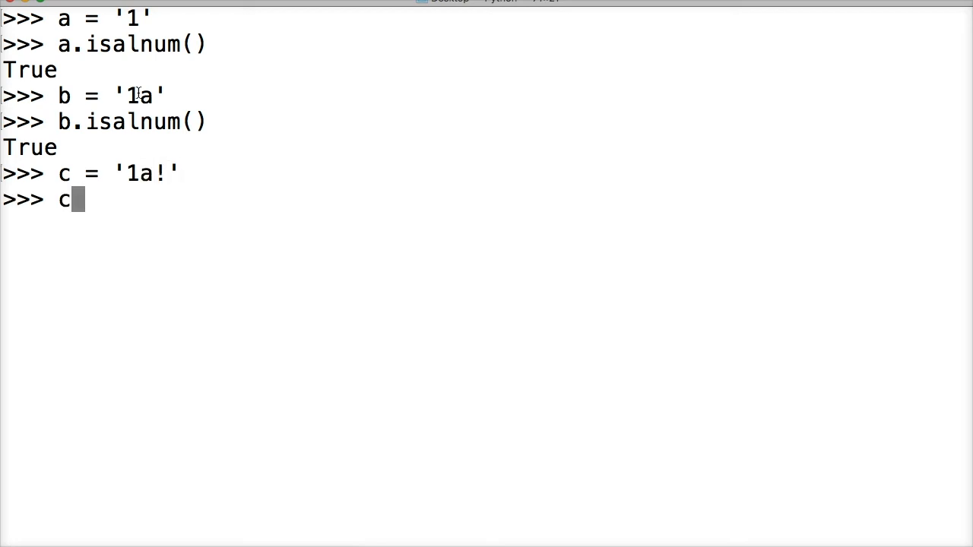
type(".isal")
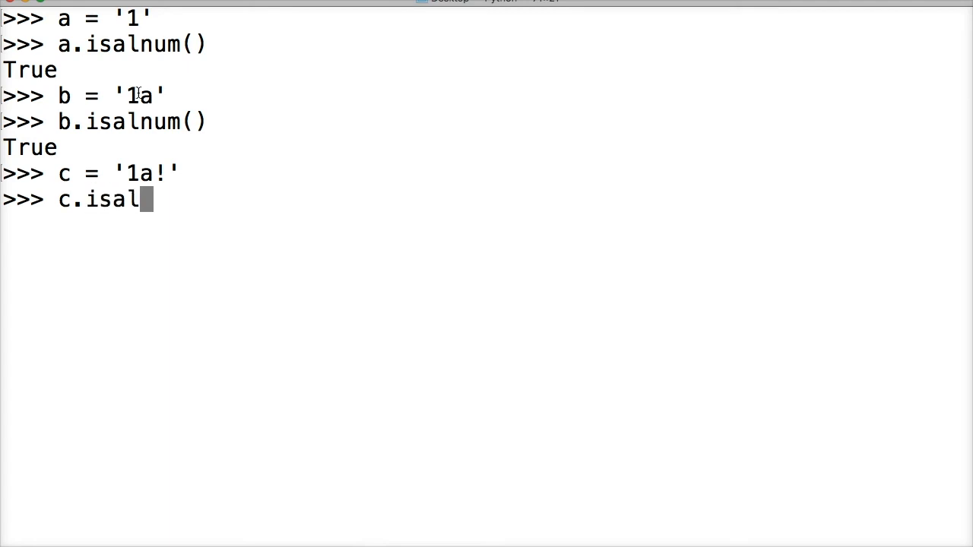
type("num()")
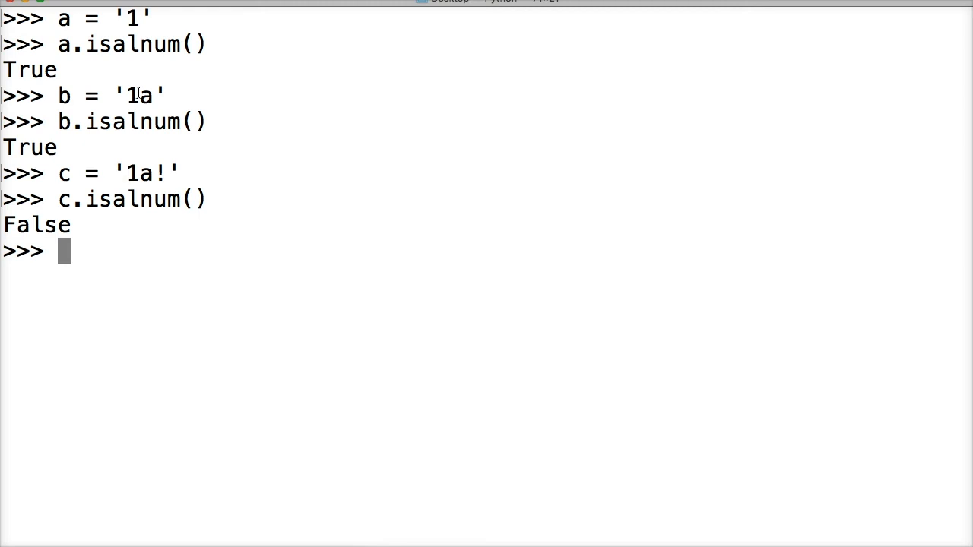
Assign d = 'This is a string', run d.isalnum() (False), and highlight a space
type("d = '")
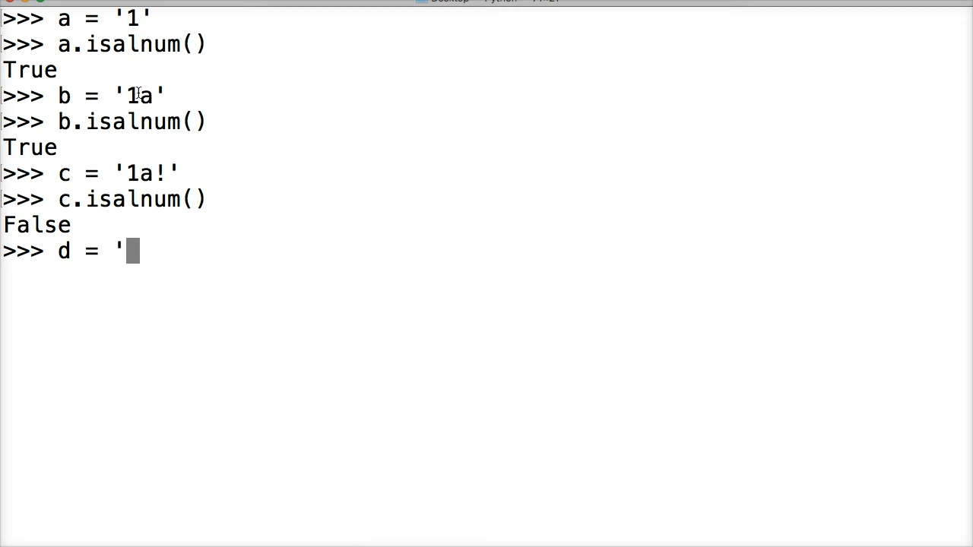
type("This is a string'")
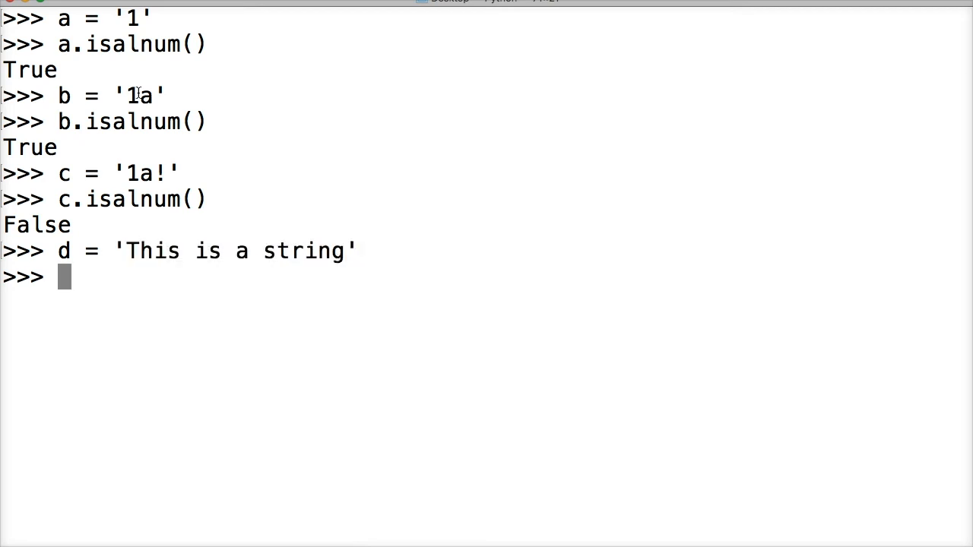
type("d.isalnum(")
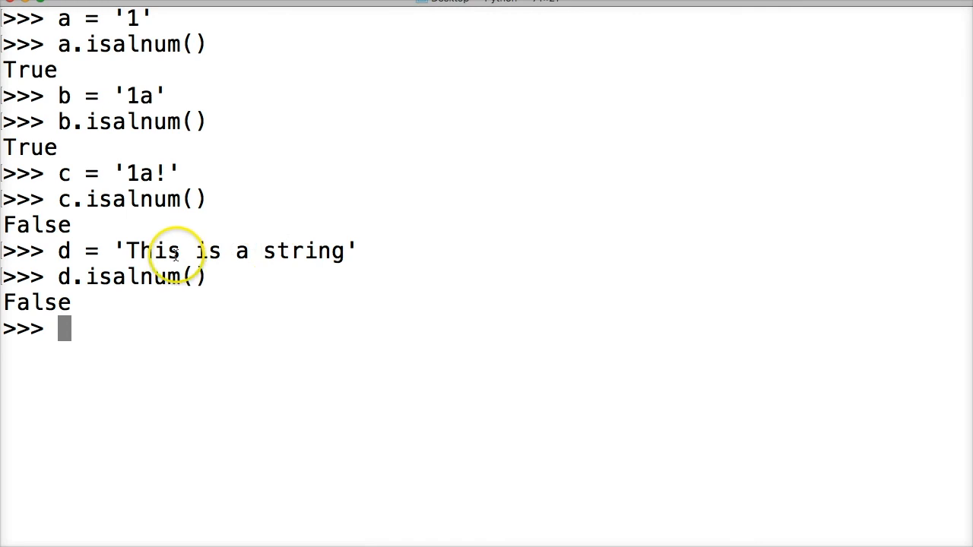
double_click(206, 251)
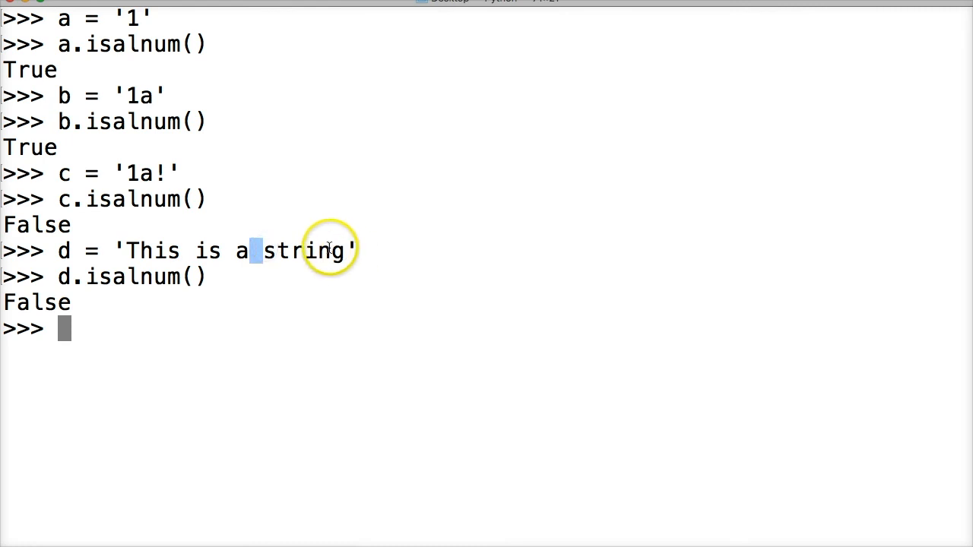
mouse_move(322, 237)
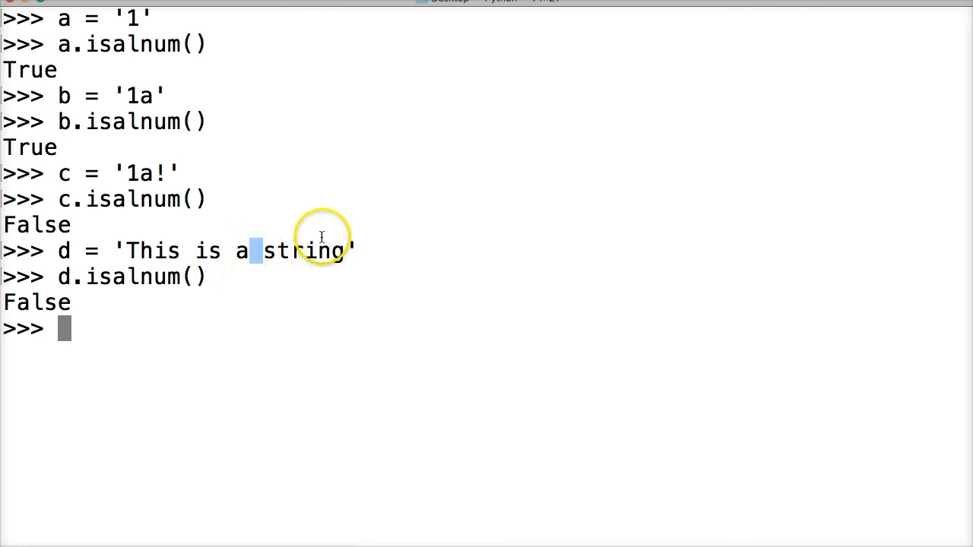
mouse_move(202, 251)
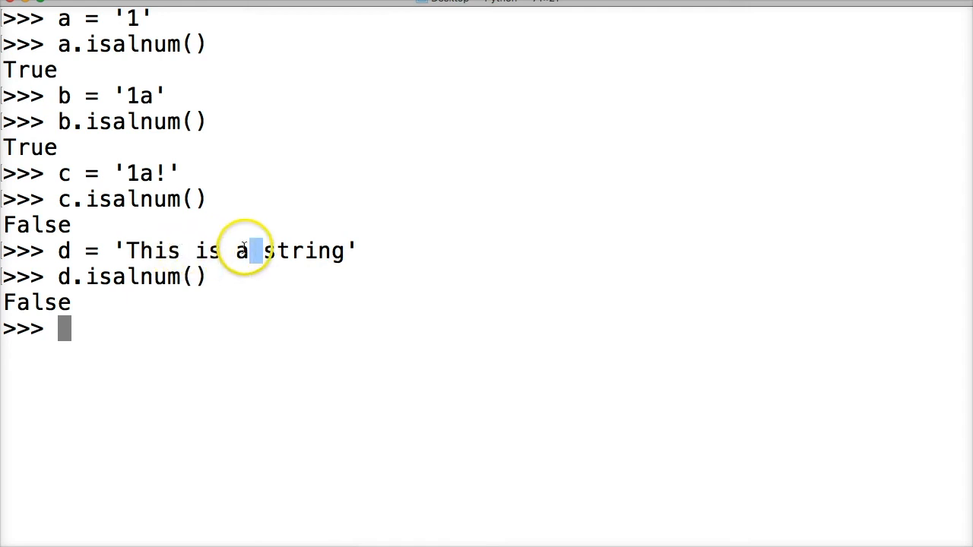
Assign e = 'Thisisastring' and run e.isalnum(), which returns True
type("e =")
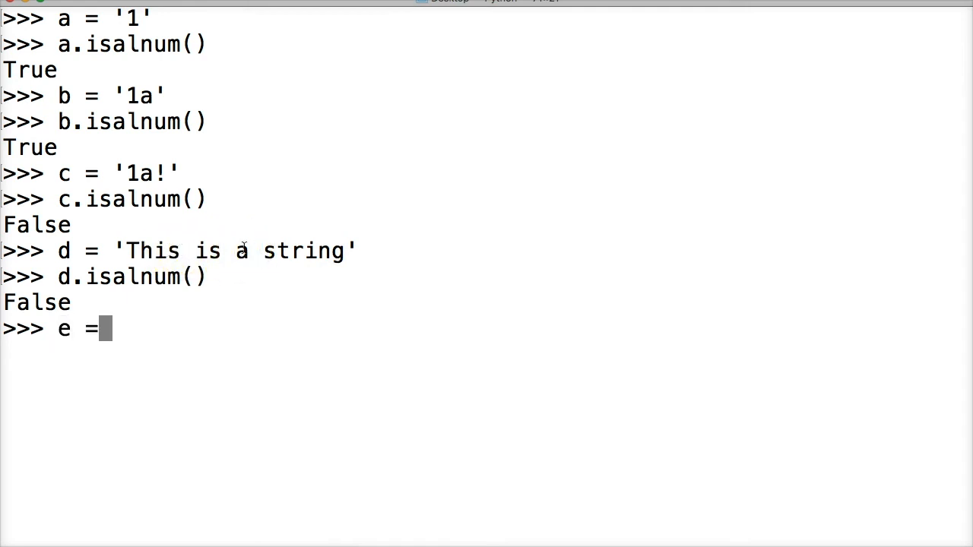
type("'This")
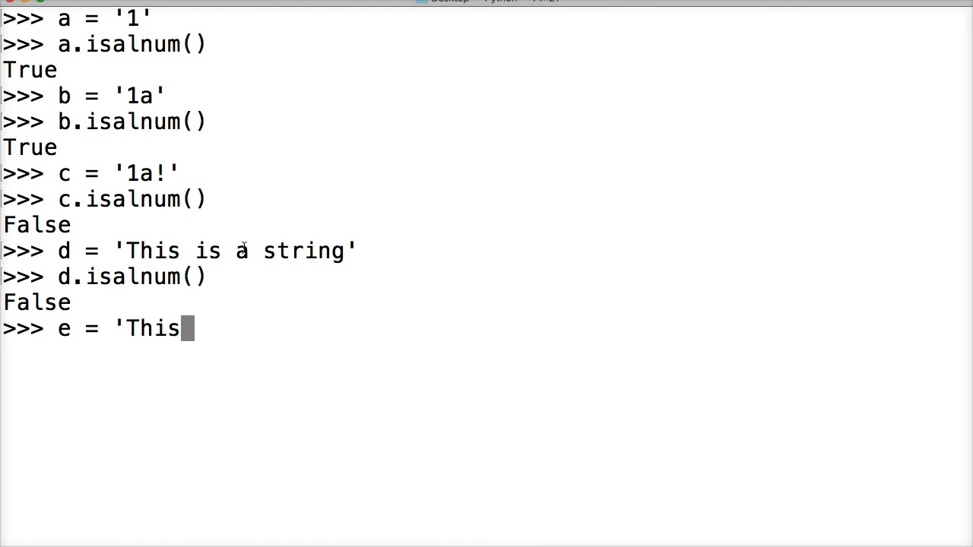
type("isa")
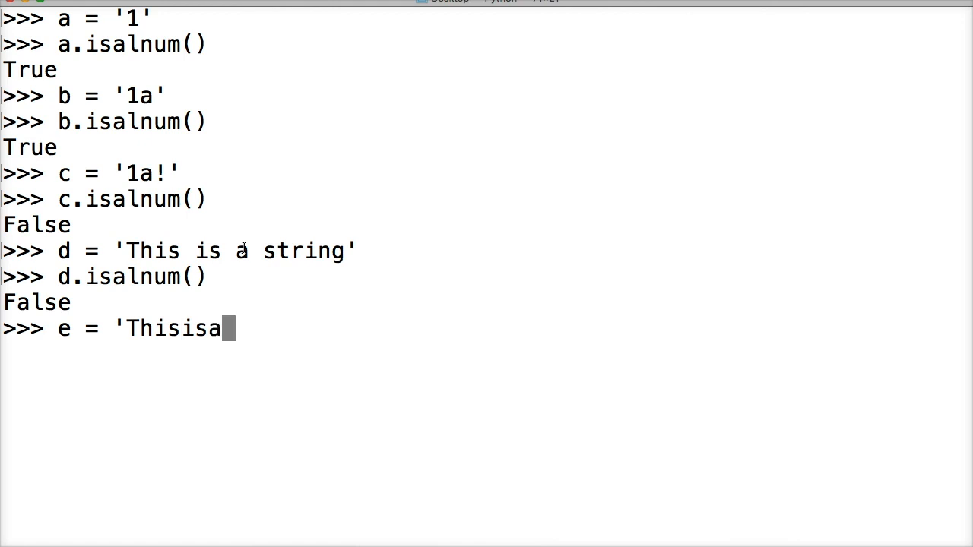
type("st")
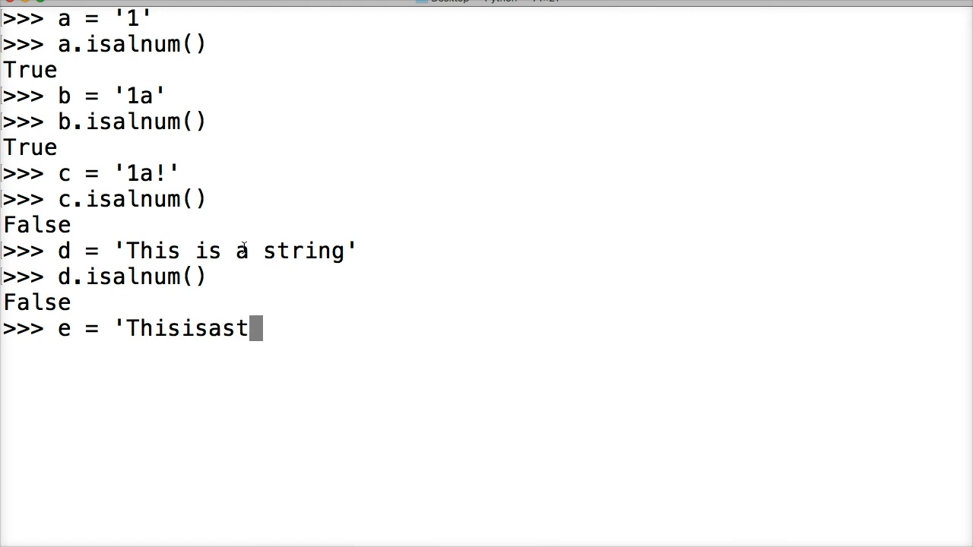
type("ring'")
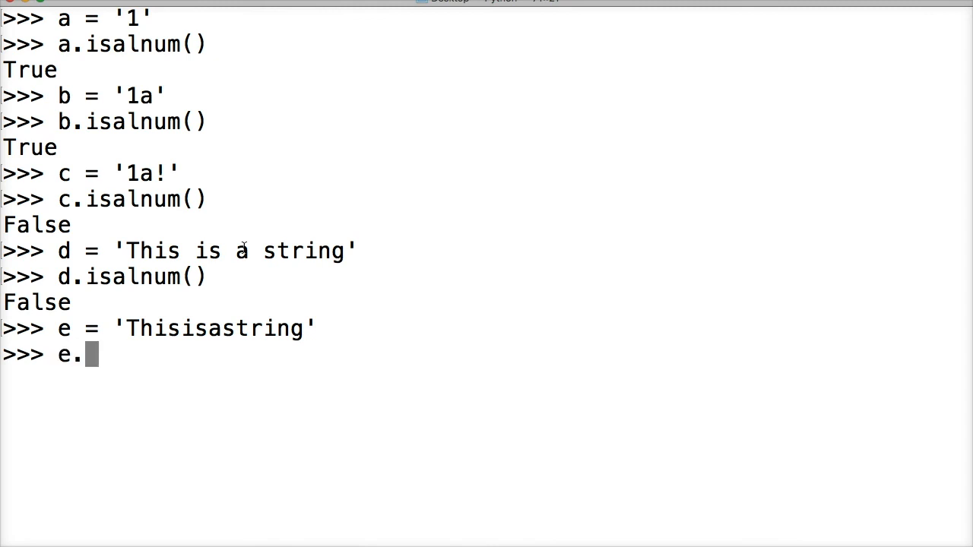
type("isalnum(")
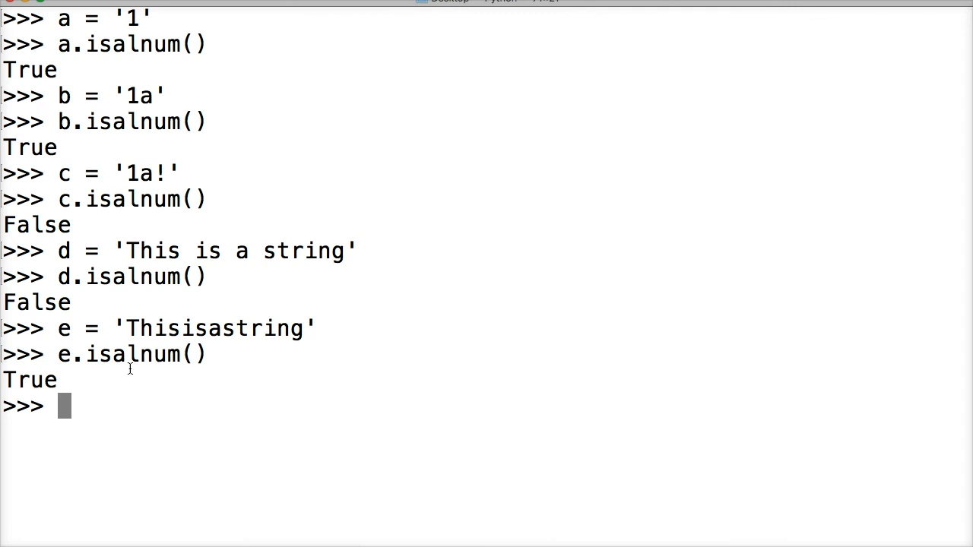
mouse_move(232, 261)
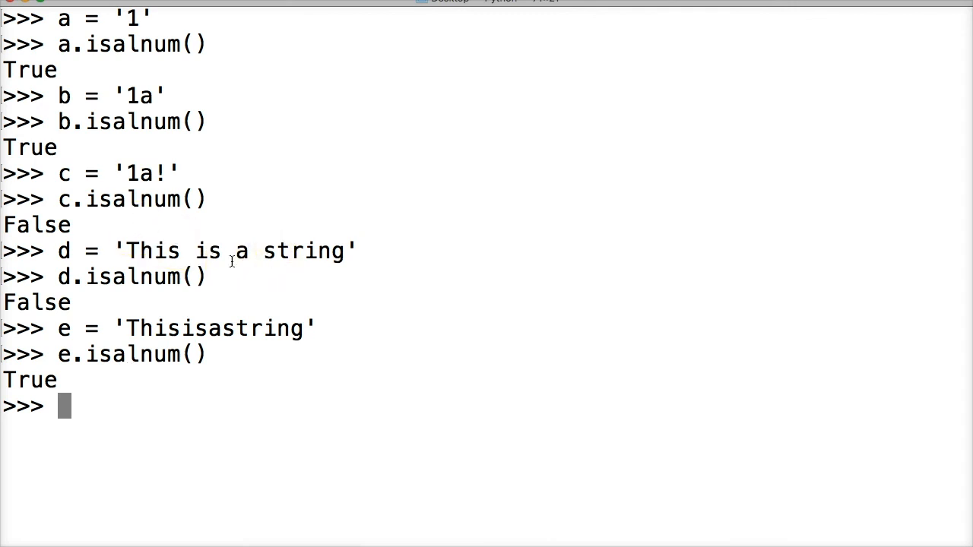